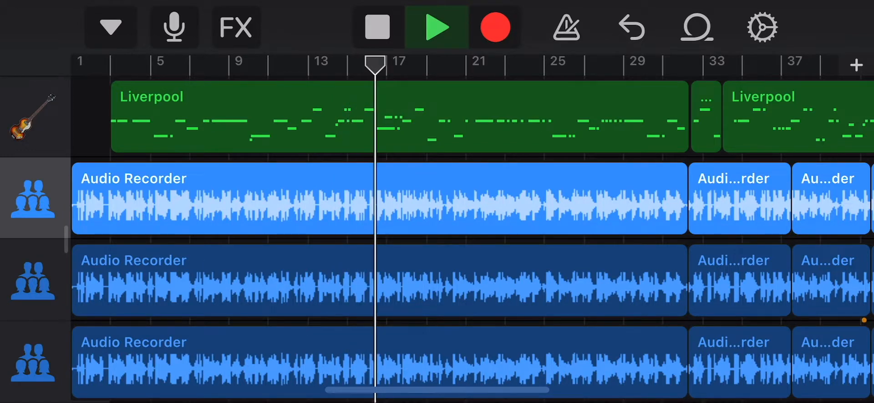
left_click(436, 26)
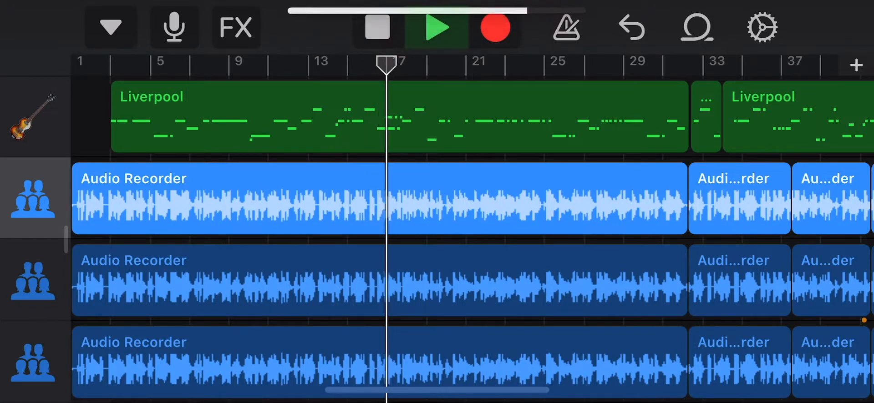
left_click(436, 27)
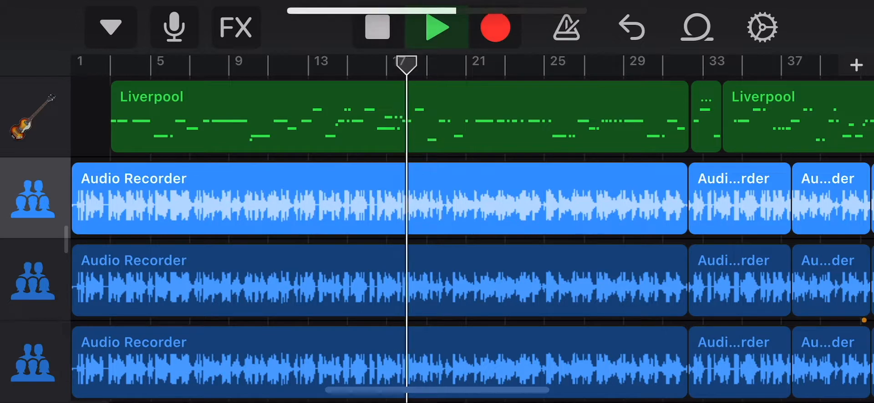
left_click(436, 26)
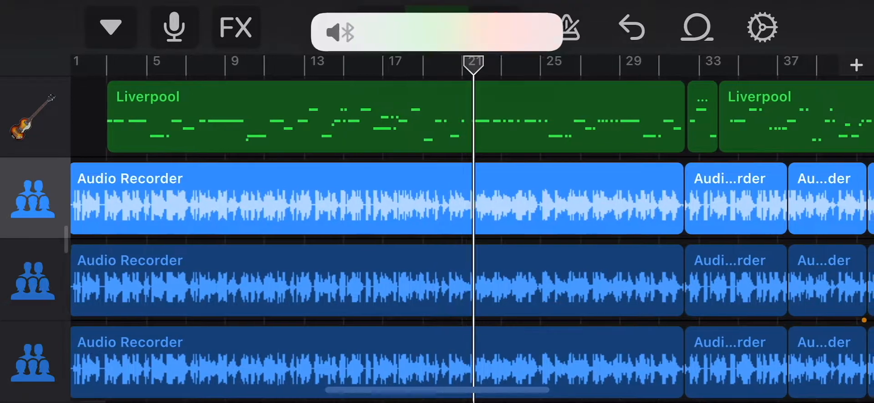
left_click(439, 26)
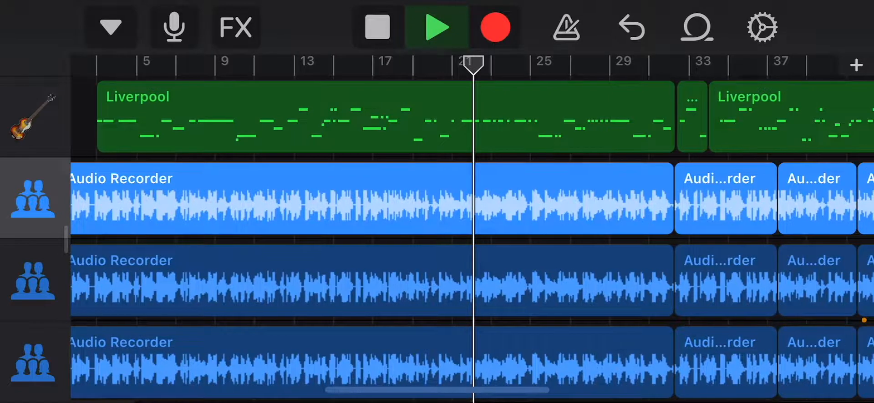